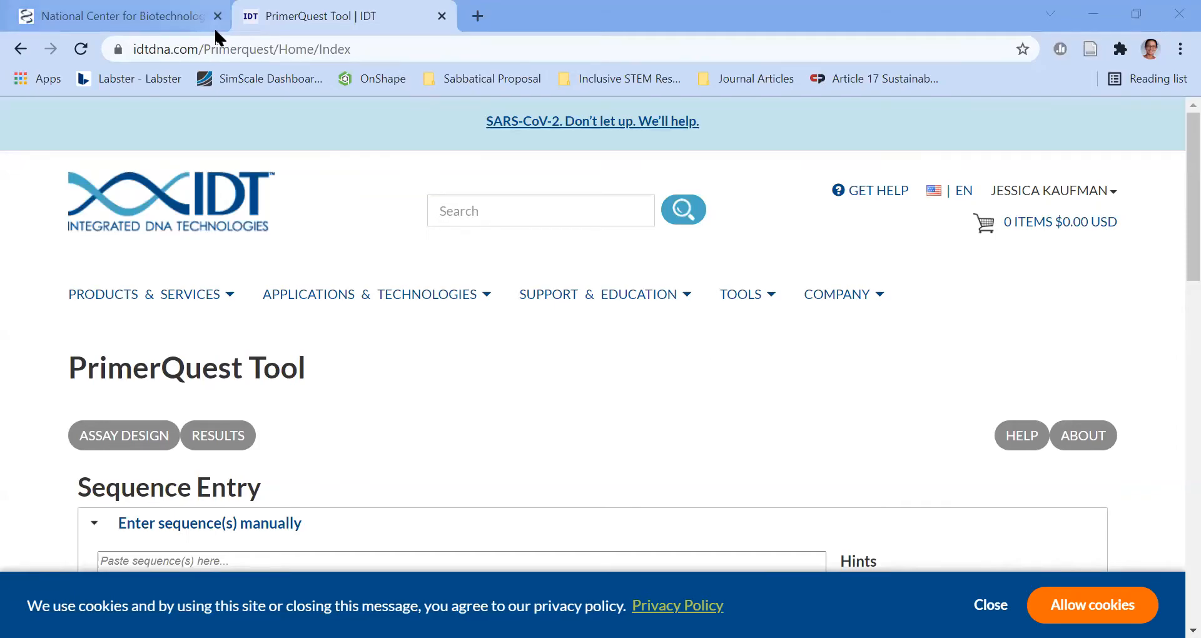
mouse_move(115, 16)
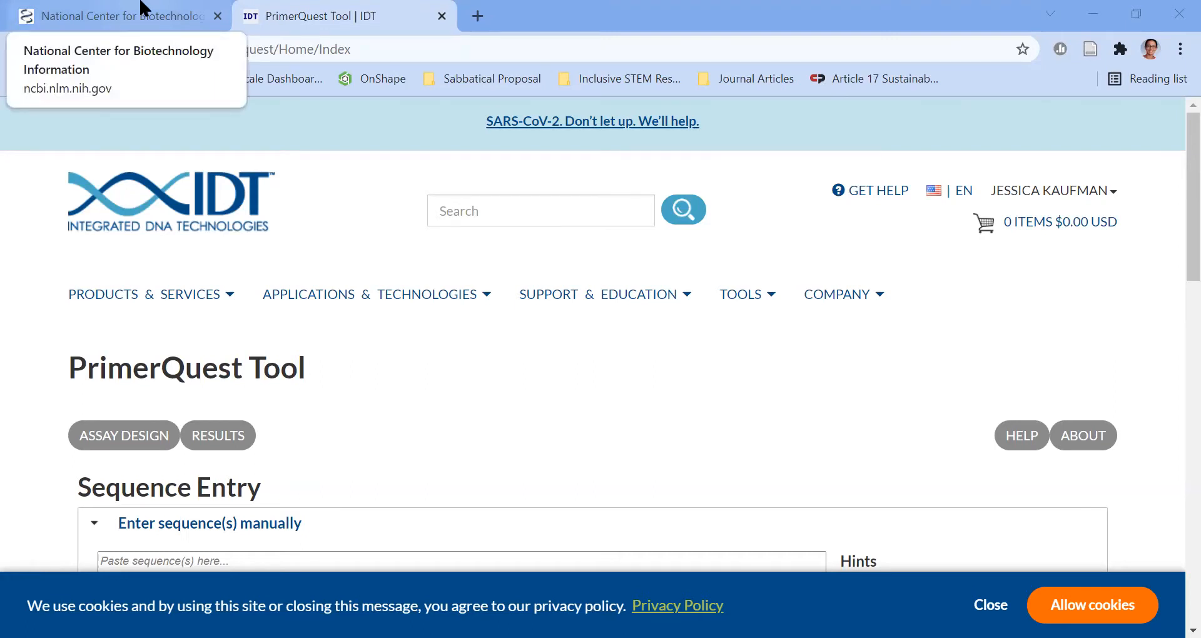
- Search the NCBI Gene database for HBB from the homepage search box
left_click(115, 16)
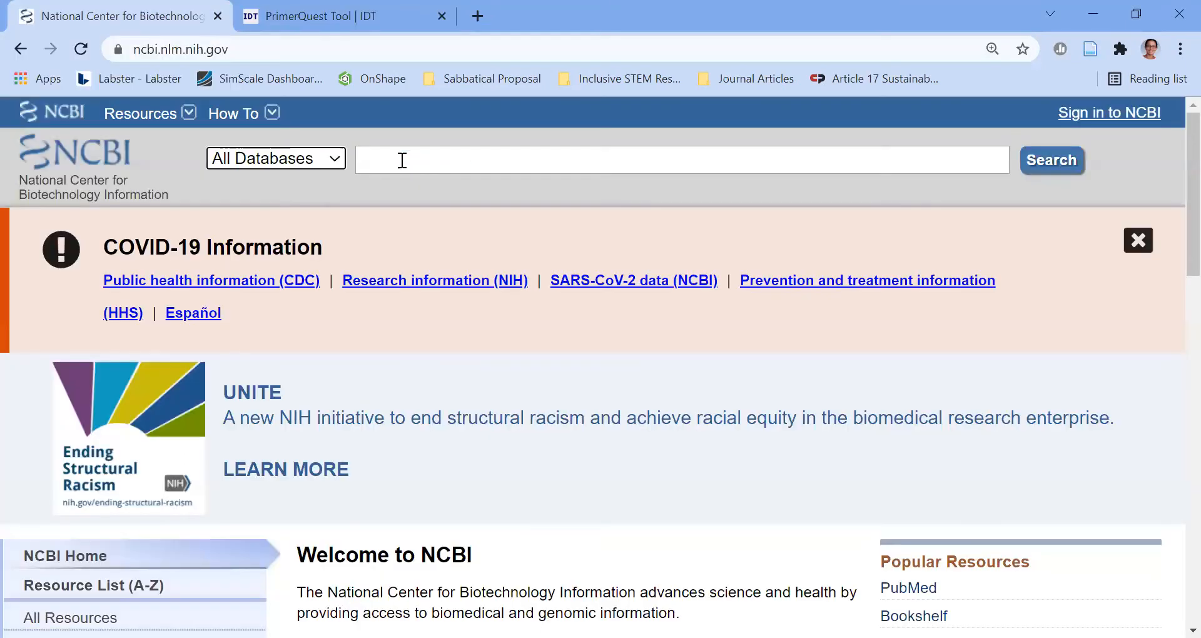
type("HBB")
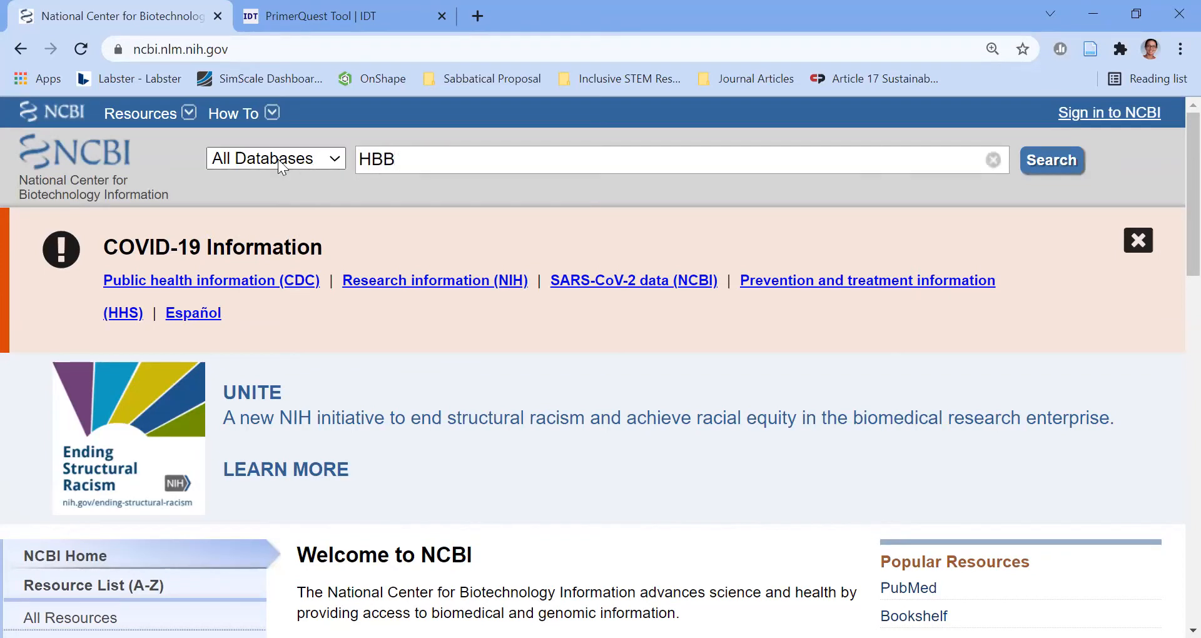
left_click(276, 159)
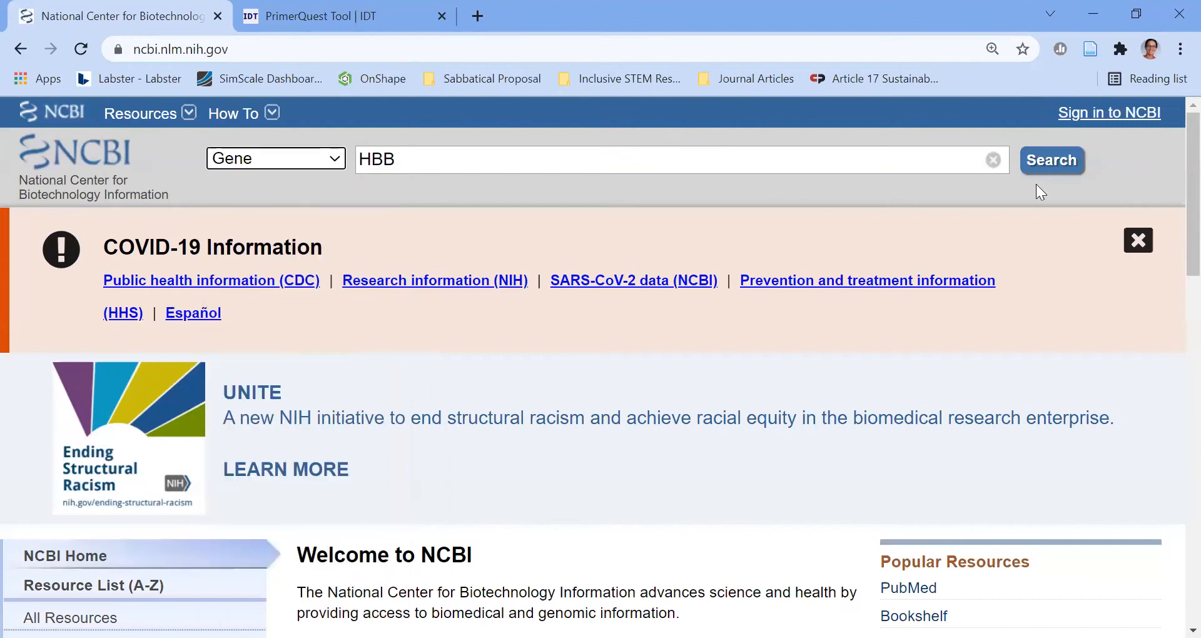
left_click(1051, 160)
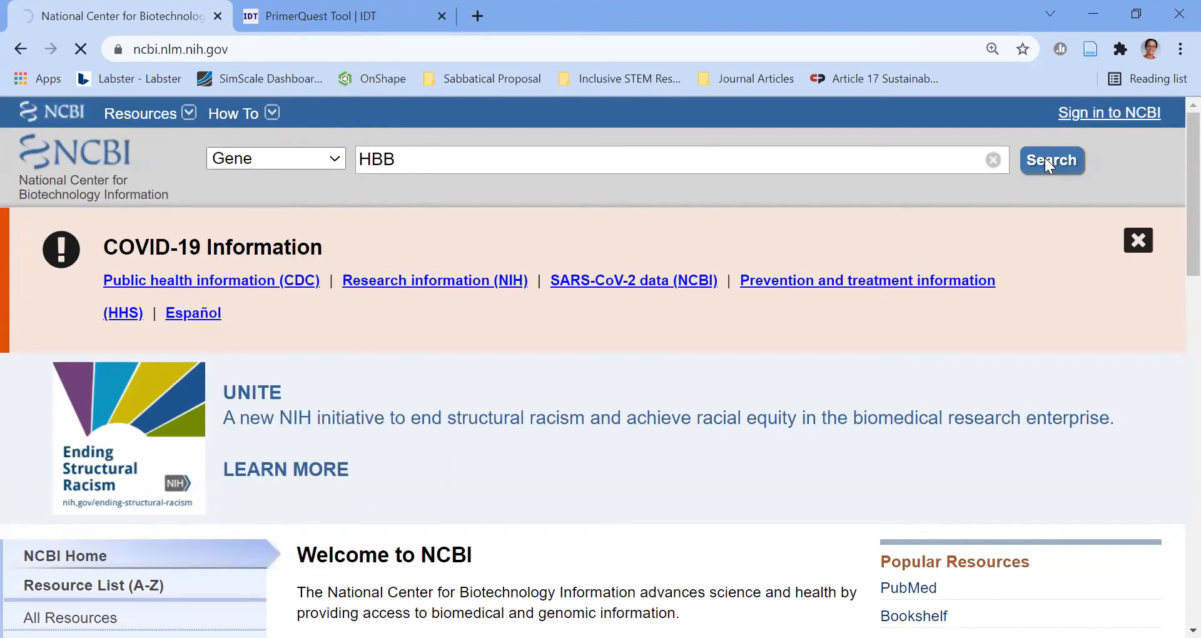
left_click(1051, 160)
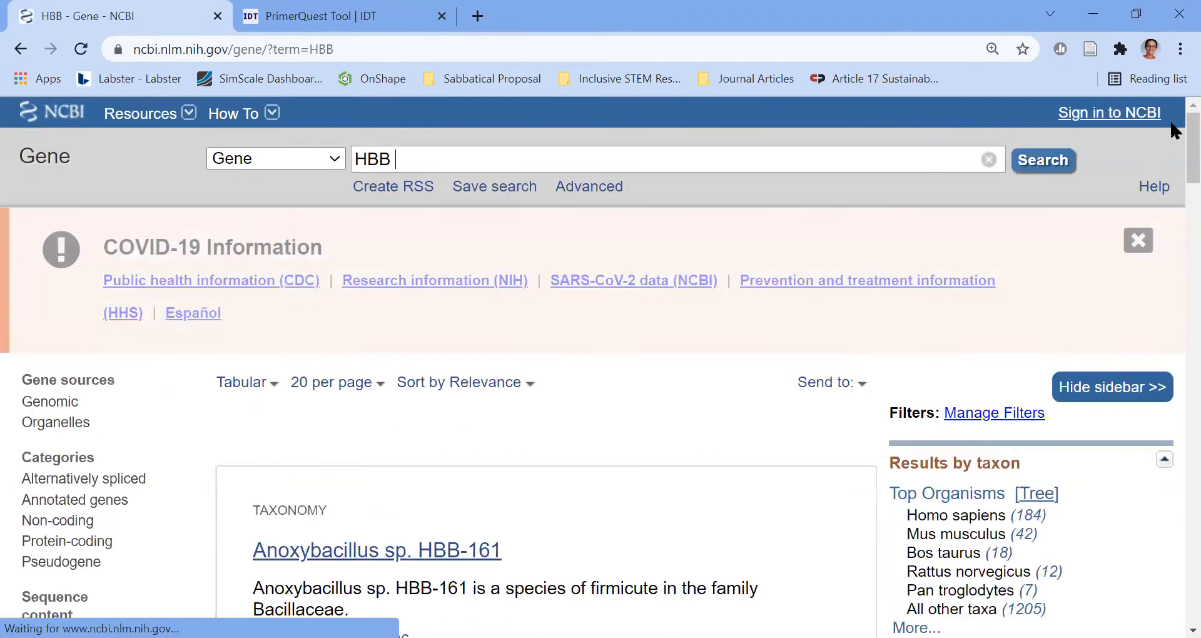
- Open the Homo sapiens HBB gene record (Gene ID 3043) from the results
scroll("down", 3)
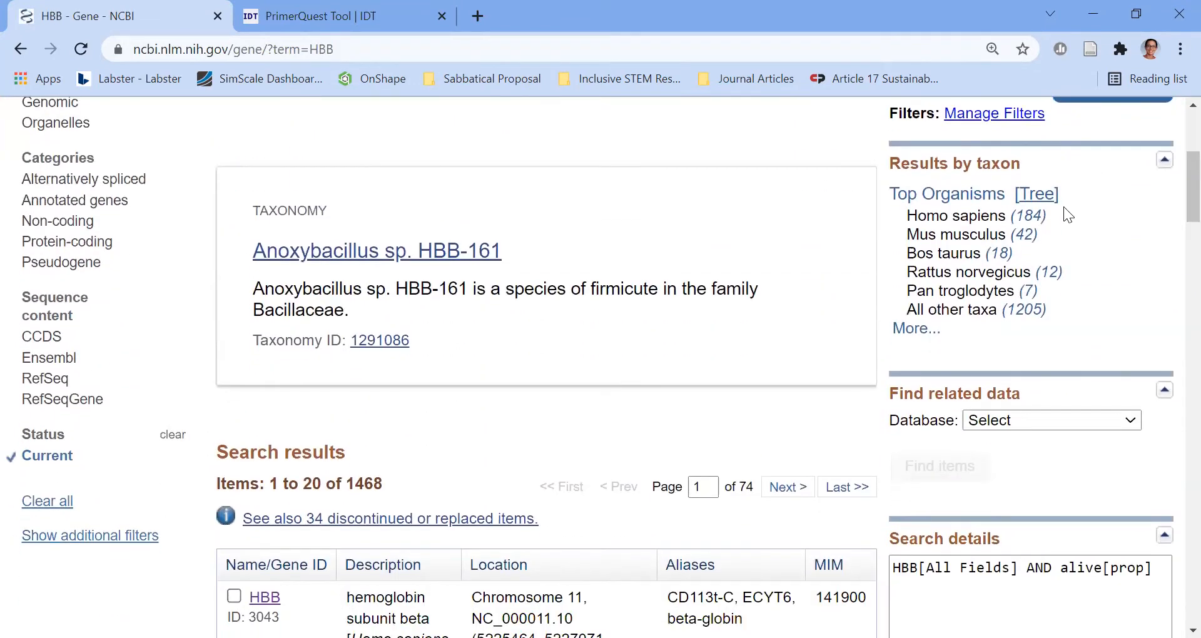
scroll("down", 3)
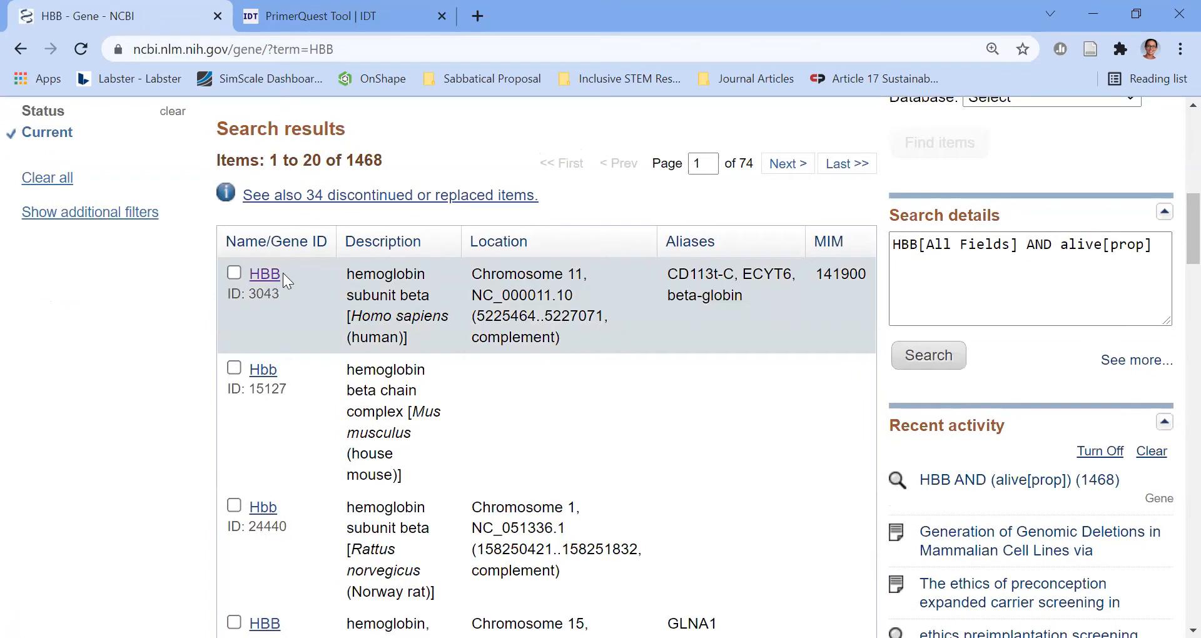
left_click(263, 274)
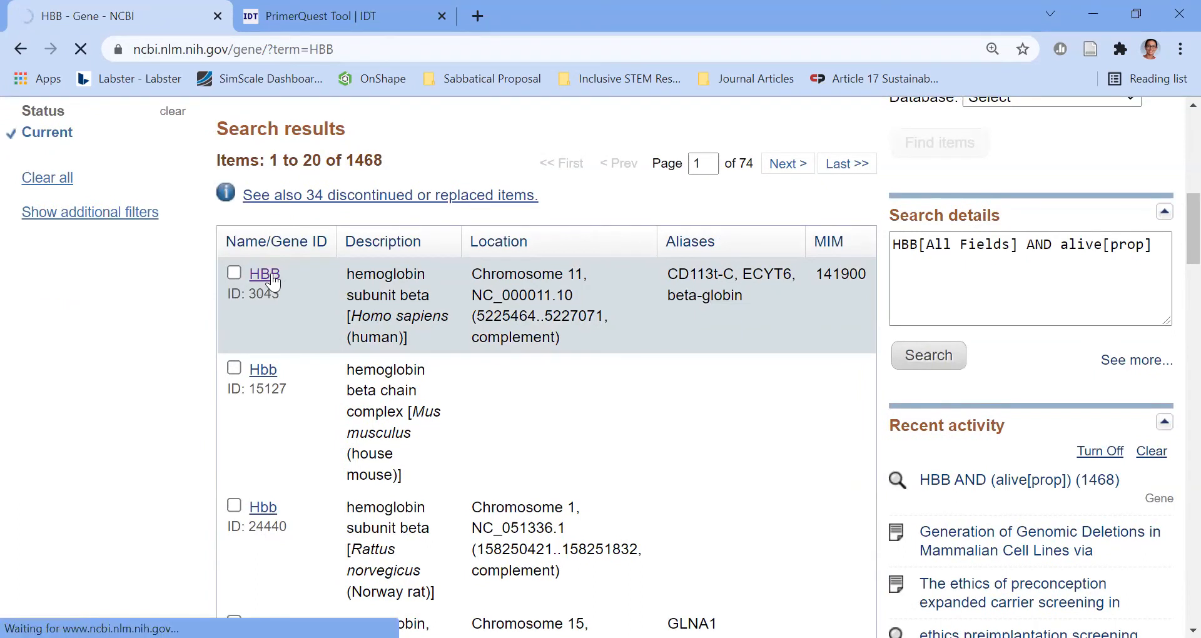
left_click(264, 274)
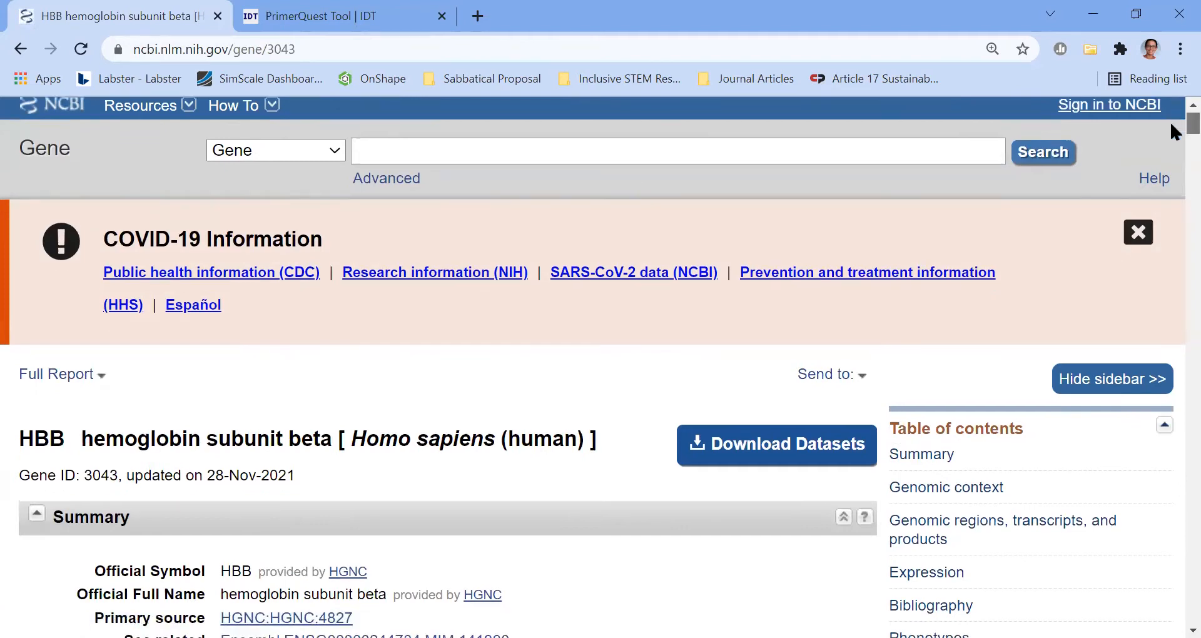
- Follow the RefSeqGene link under Related information on the HBB gene page
scroll("down", 3)
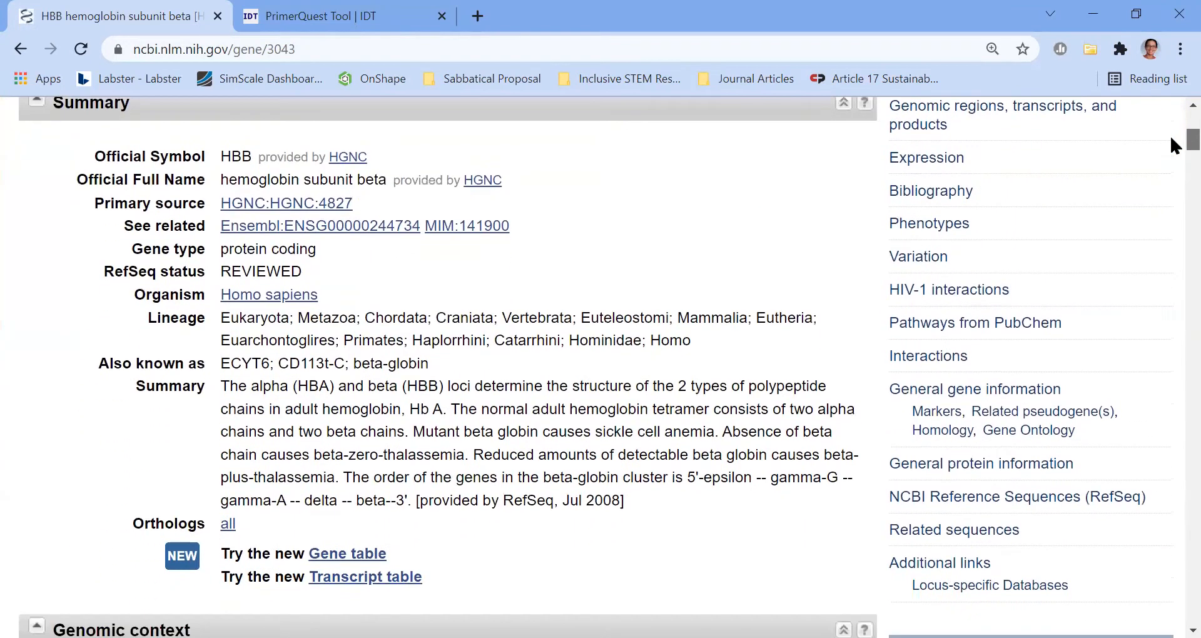
scroll("down", 3)
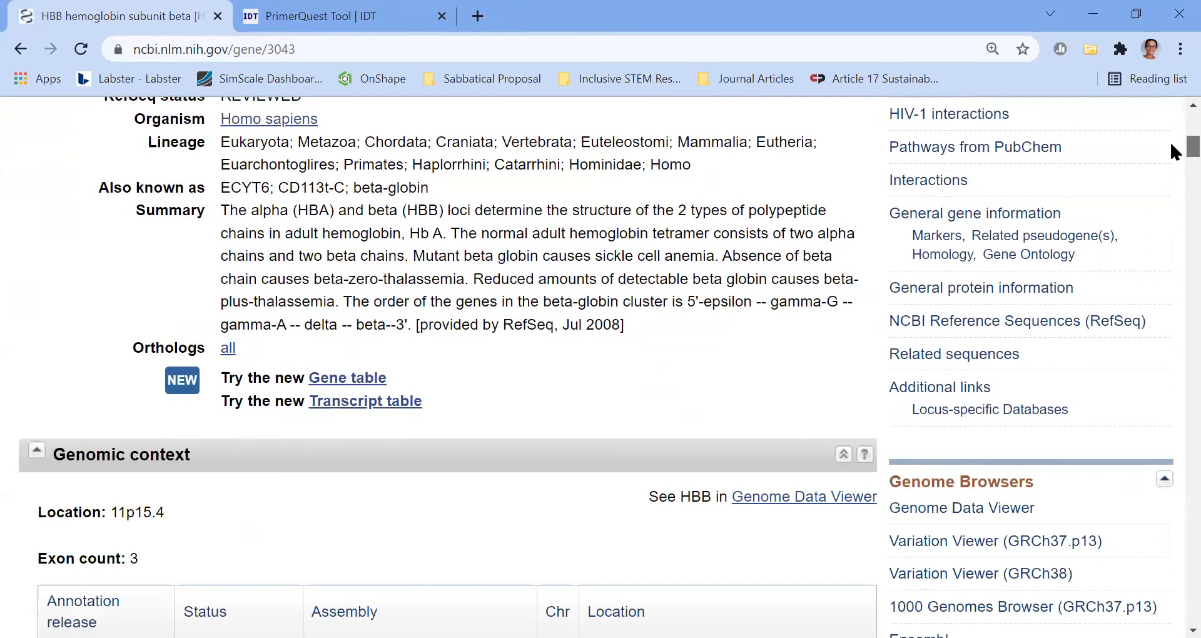
scroll("down", 3)
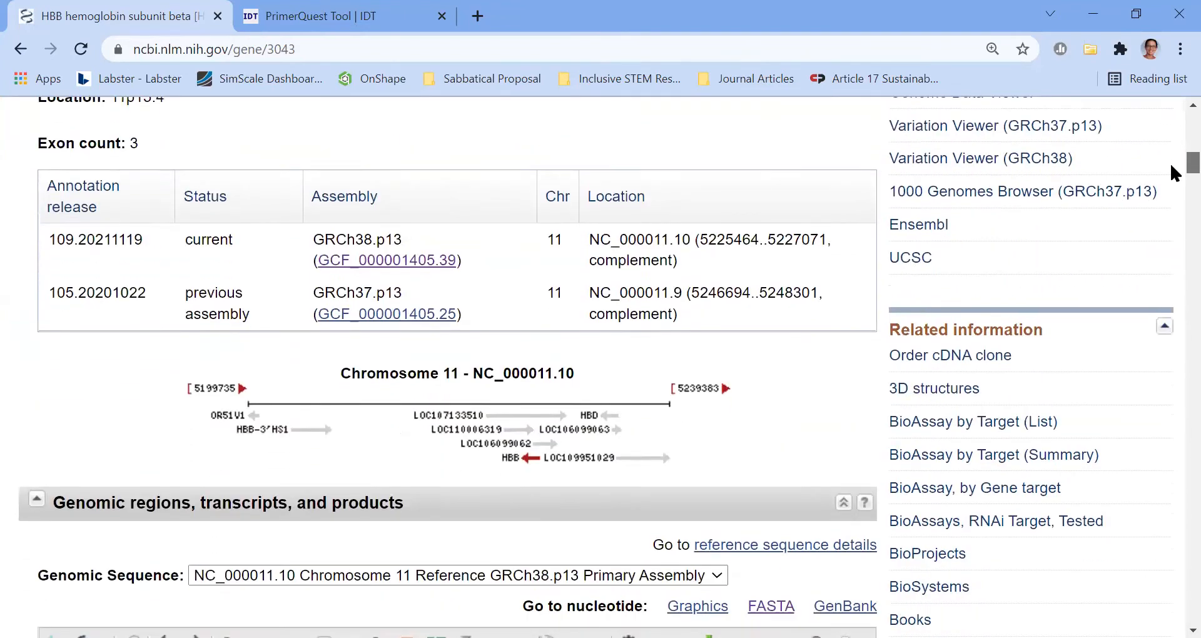
scroll("down", 3)
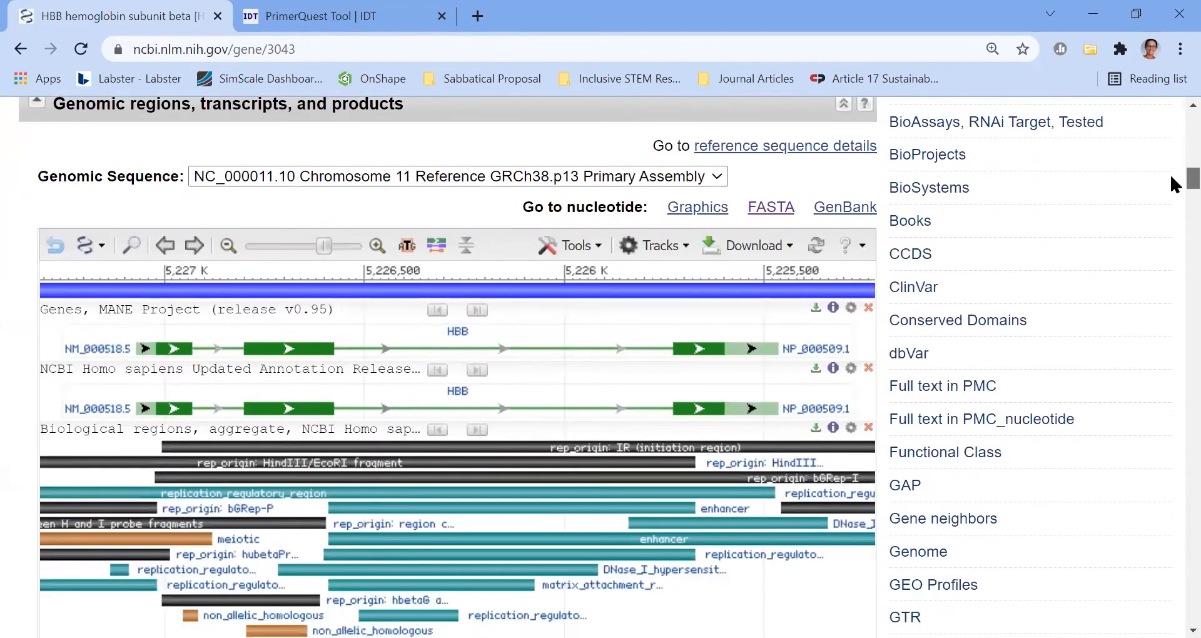
scroll("down", 3)
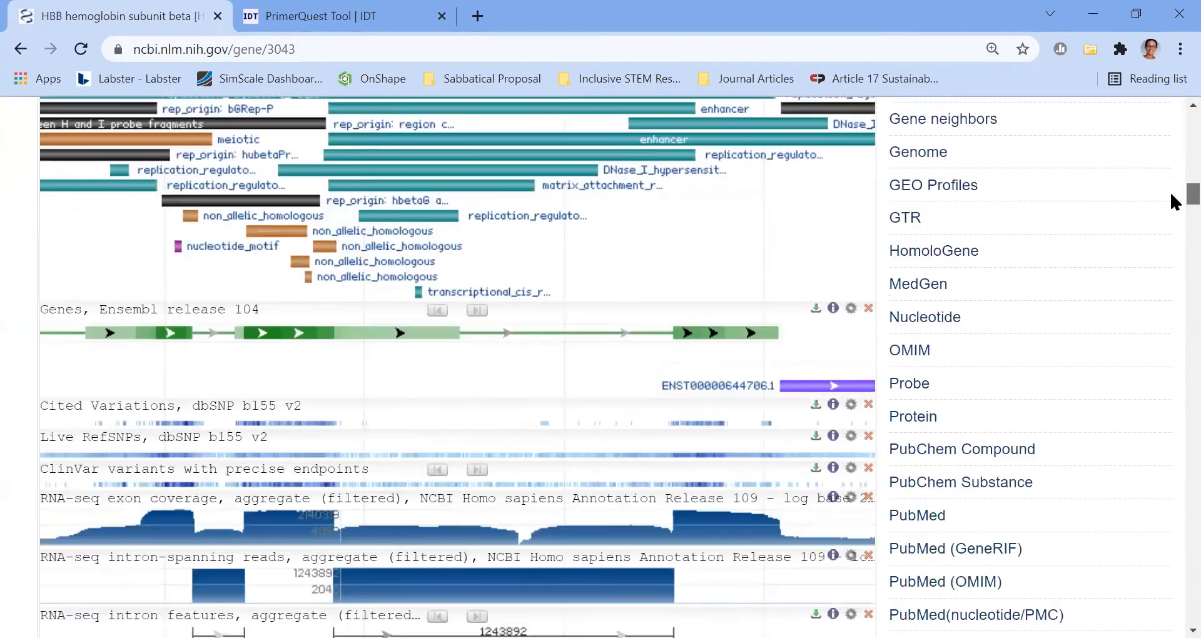
scroll("down", 3)
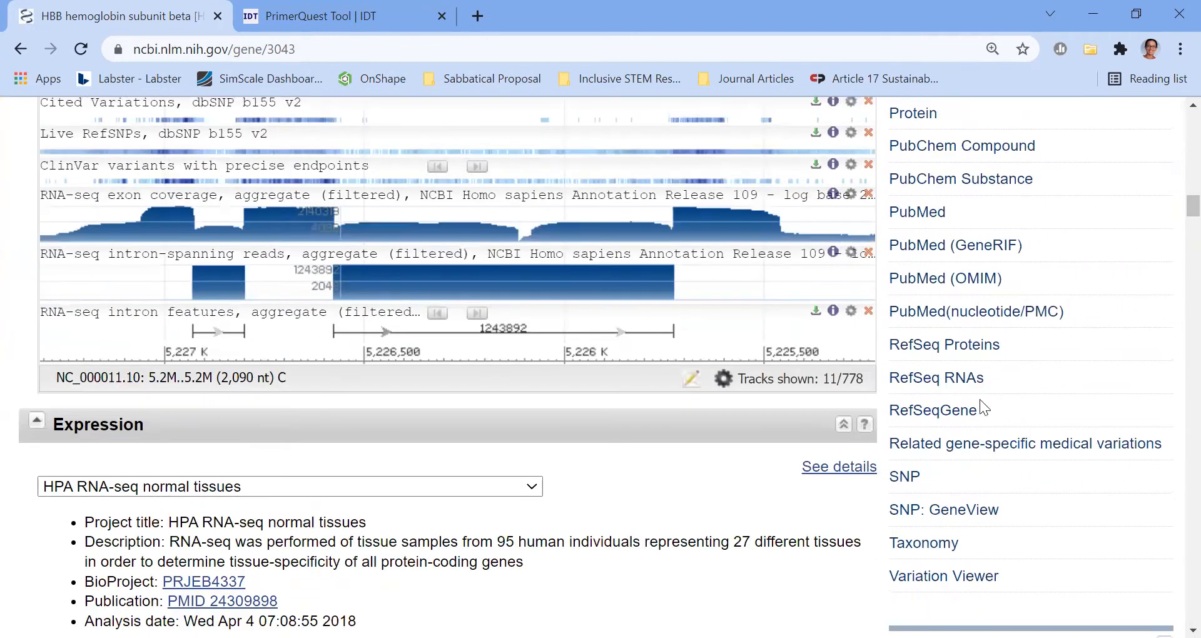
mouse_move(931, 410)
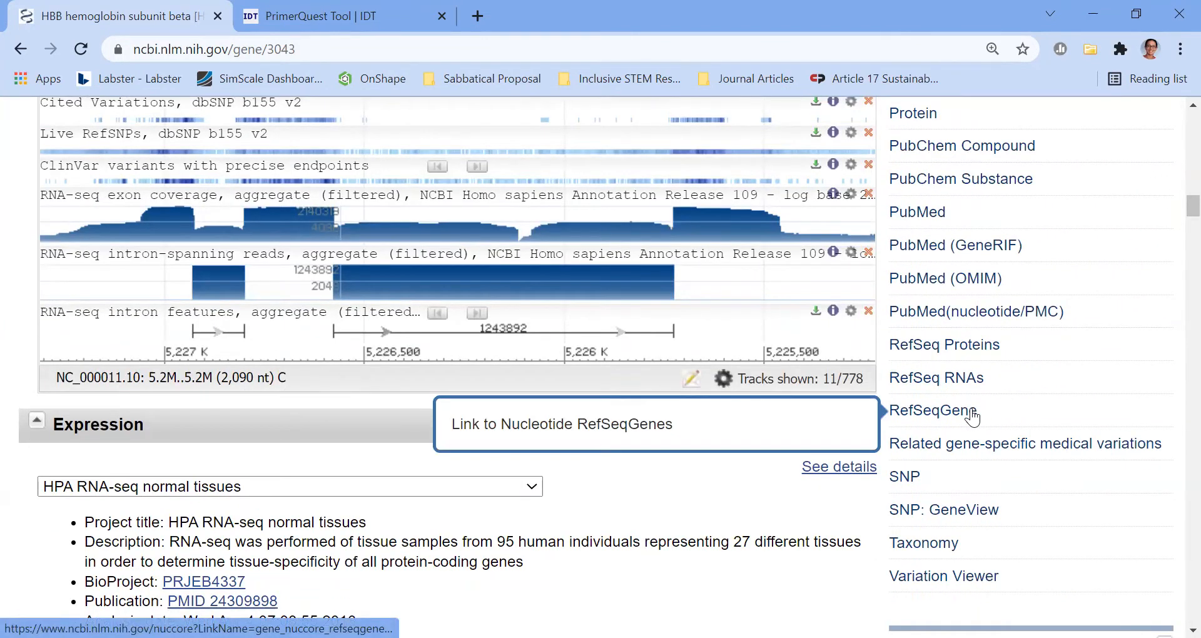
left_click(931, 410)
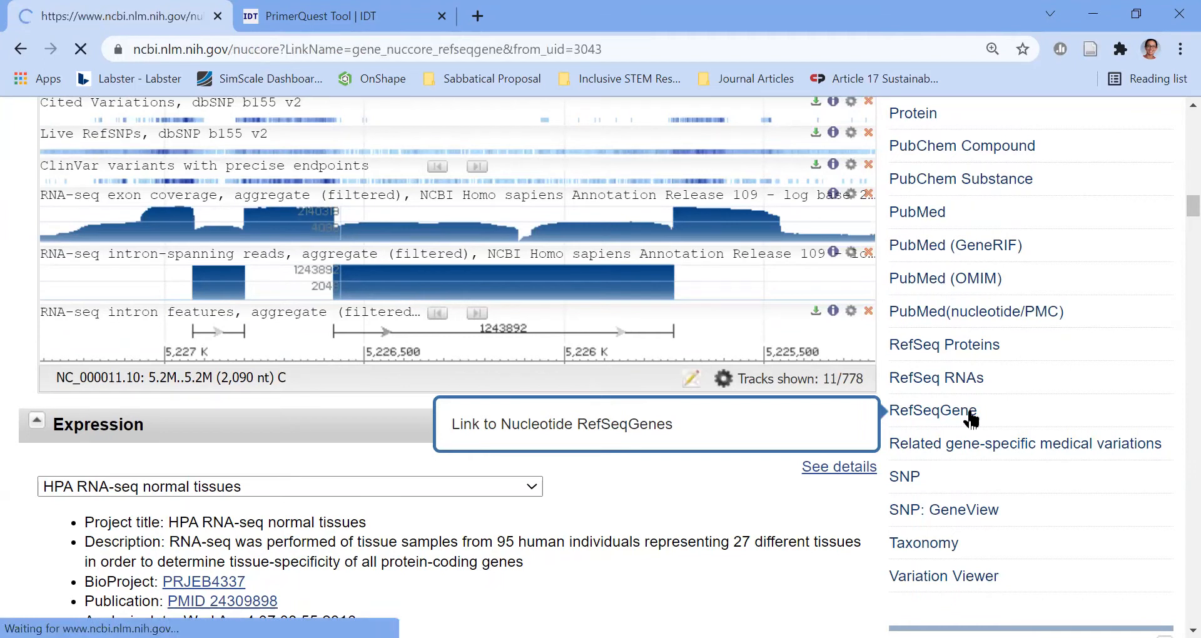
left_click(930, 410)
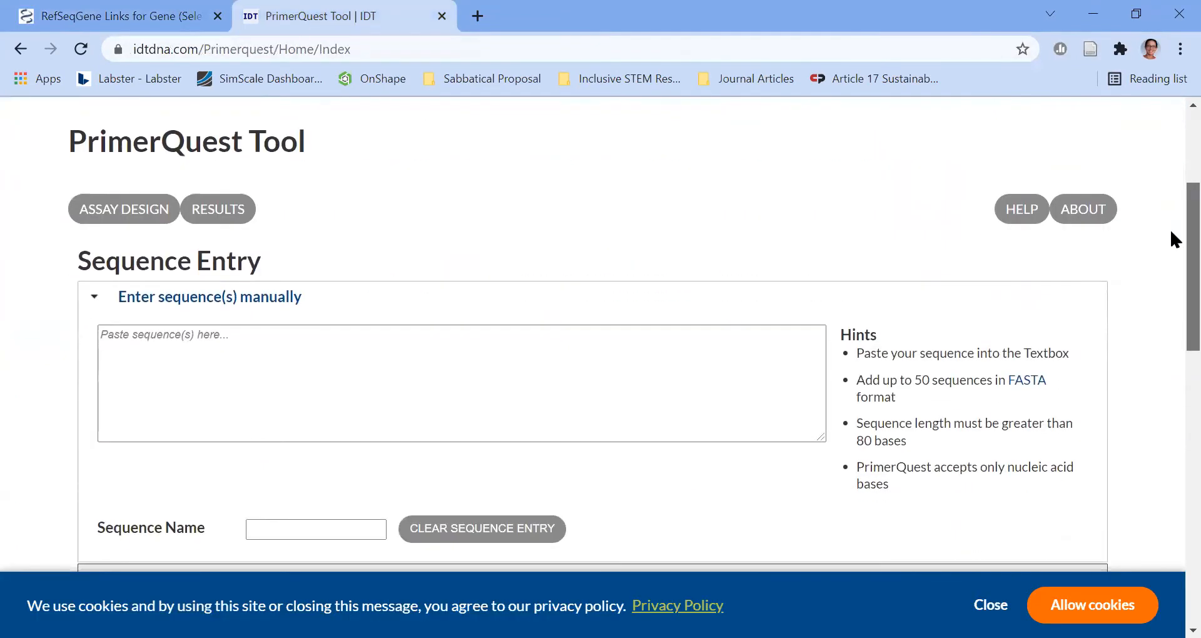
- Fetch sequence NG_059281.1 by accession ID and name it HBB
scroll("down", 3)
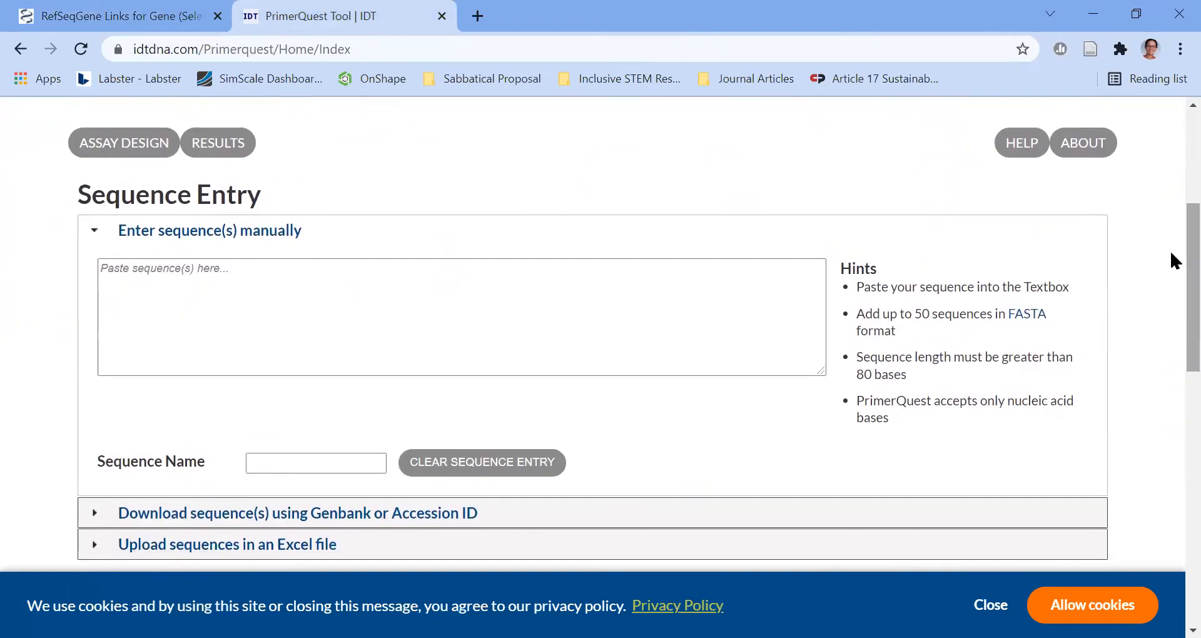
left_click(209, 231)
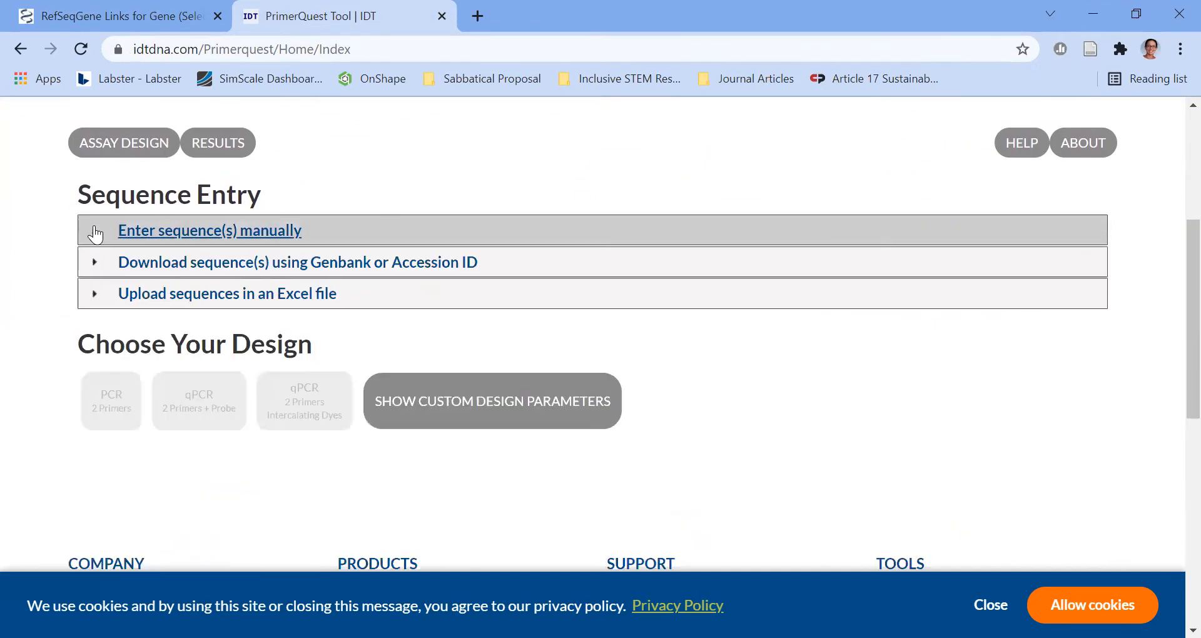
left_click(298, 262)
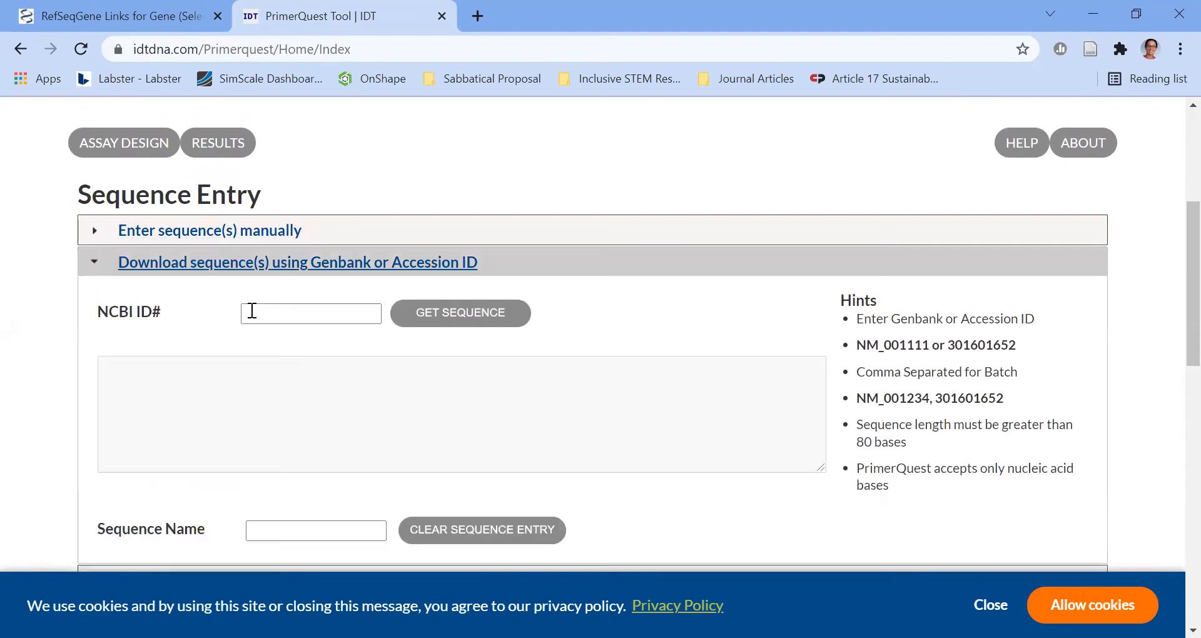
type("NG_059281.1")
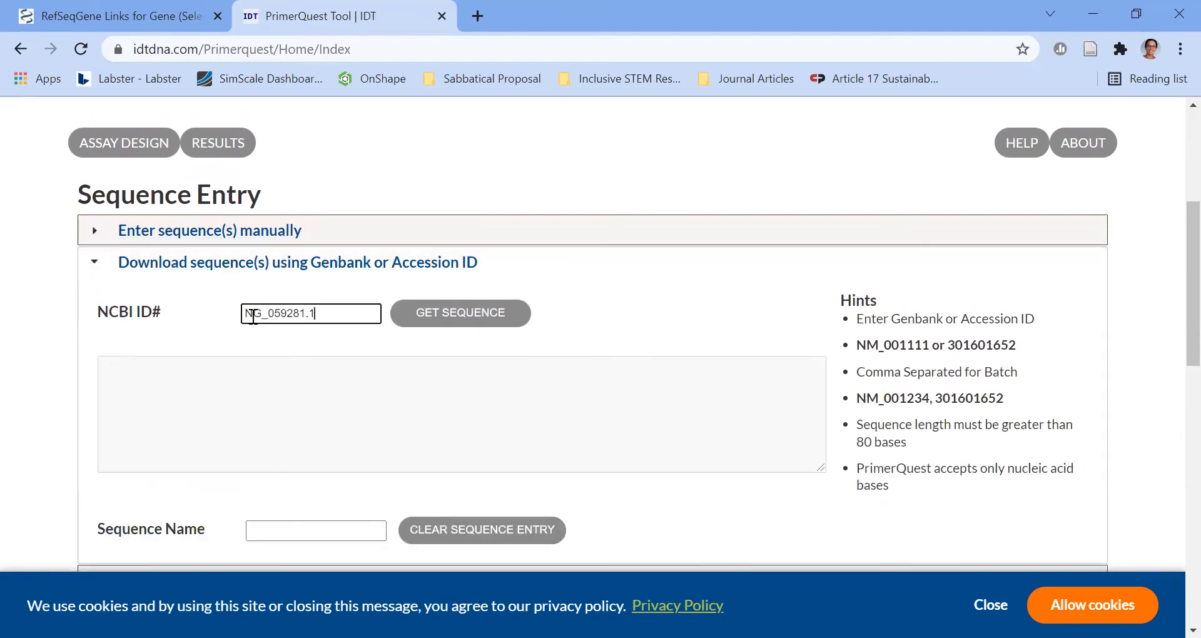
left_click(459, 313)
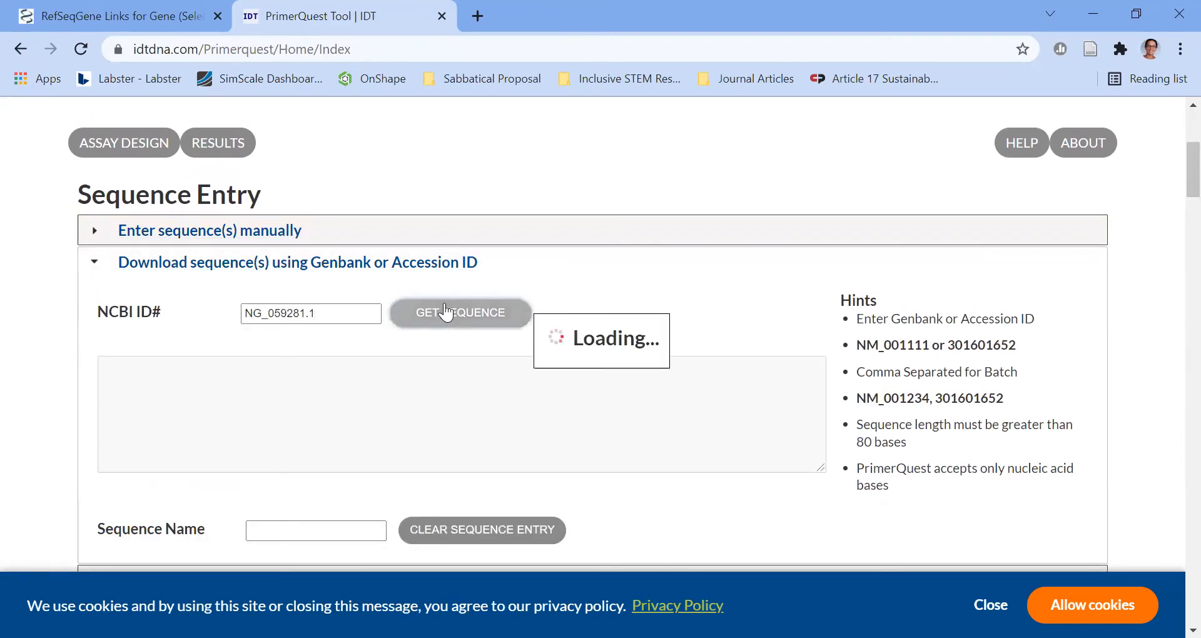
left_click(459, 313)
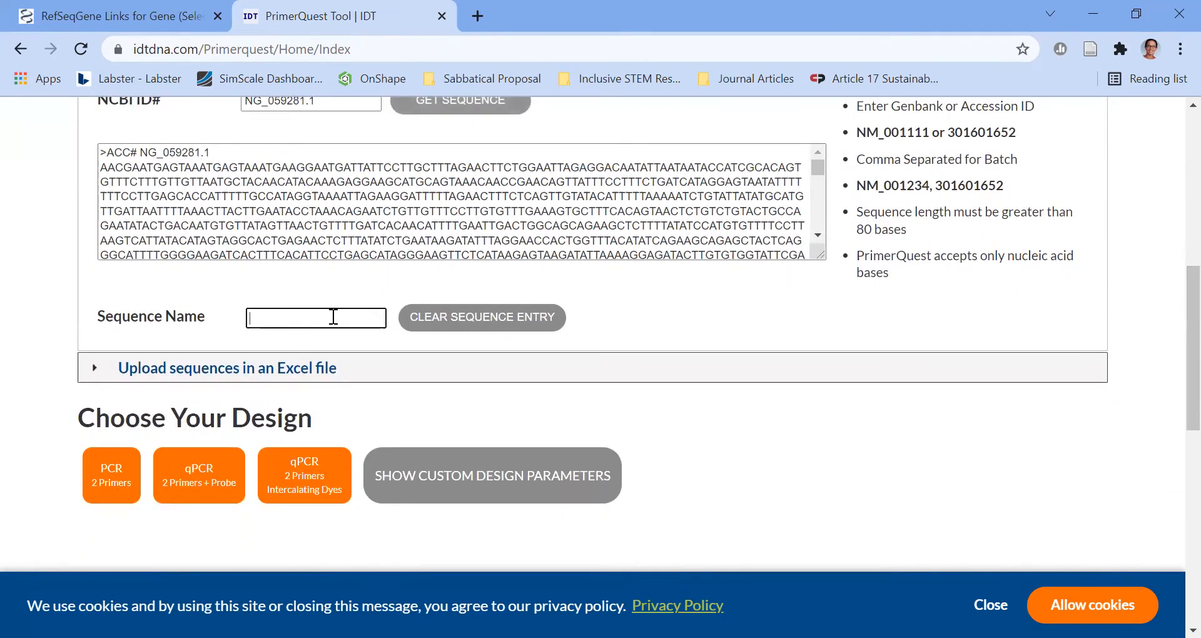
type("HBB")
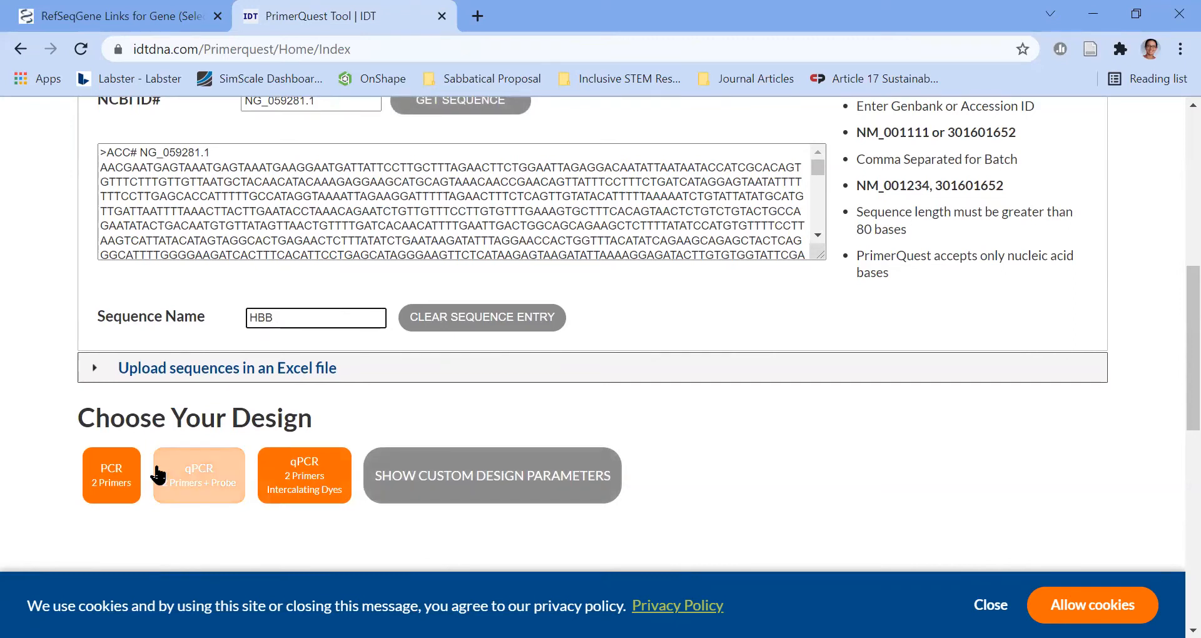
- Design two-primer PCR assays and view the details of assay Set 1
left_click(110, 476)
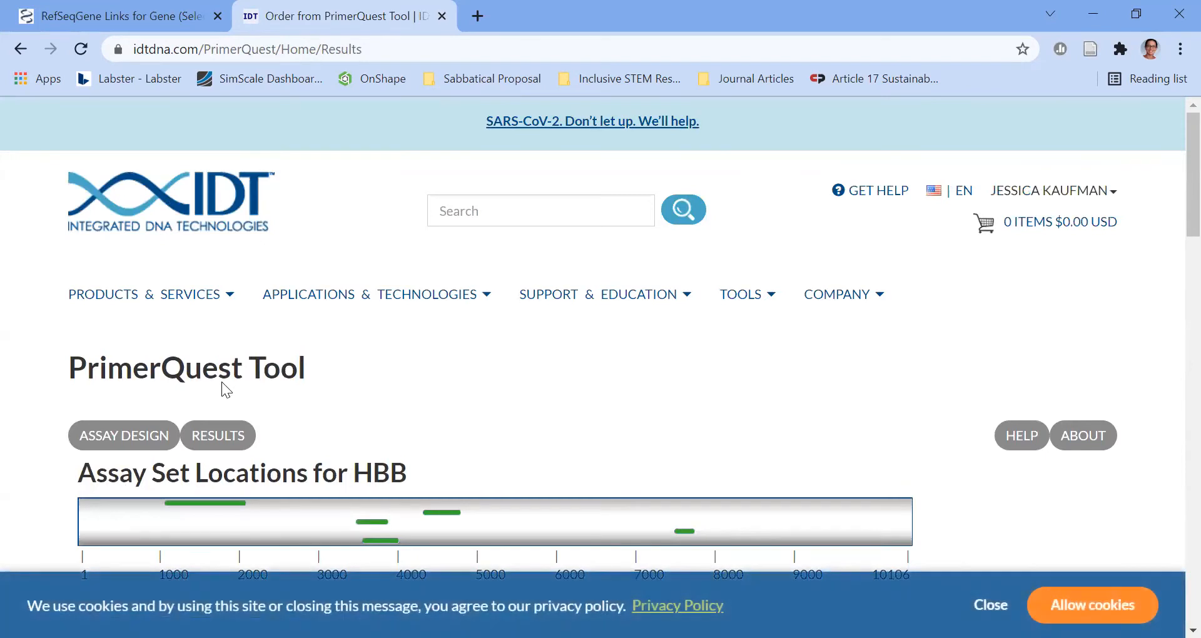
scroll("down", 3)
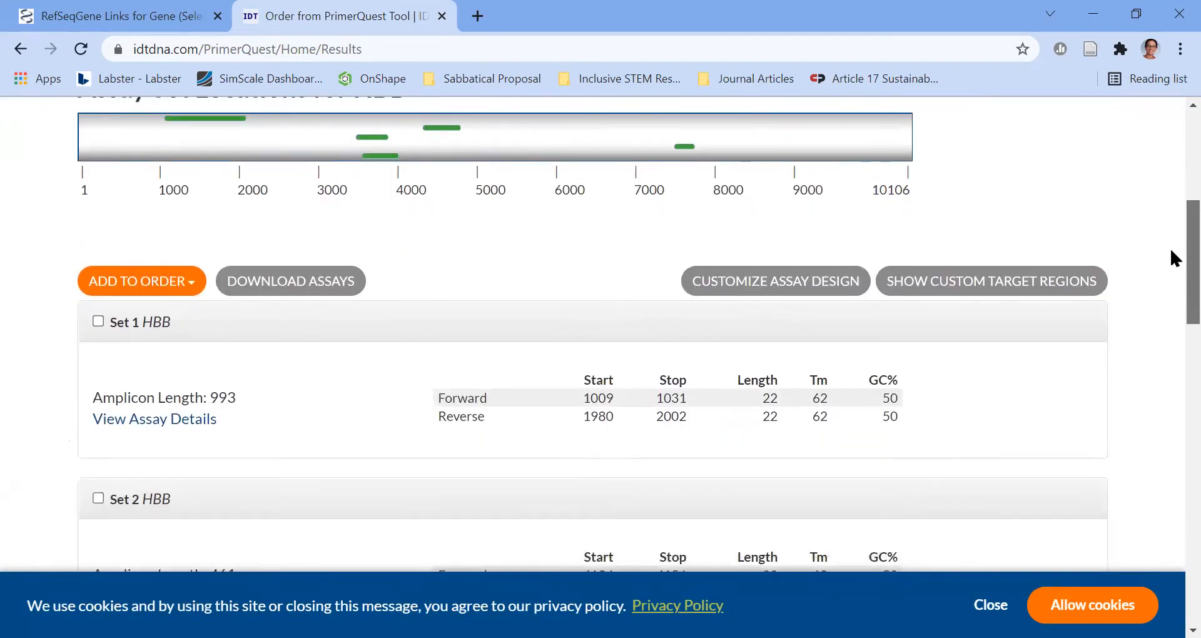
scroll("down", 3)
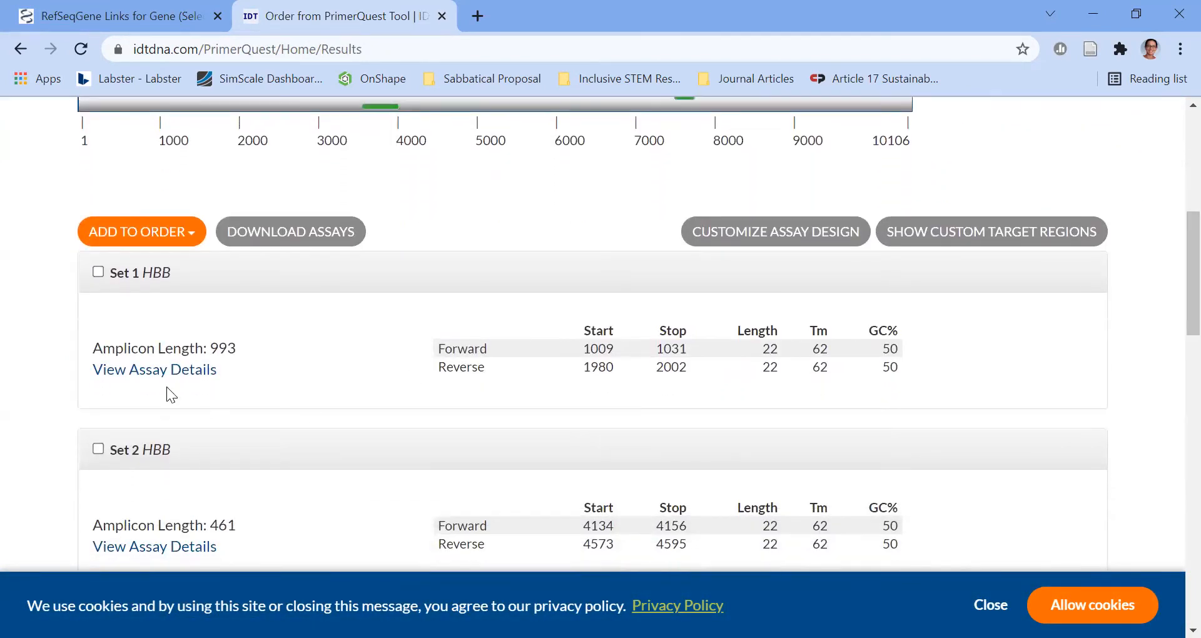
left_click(154, 369)
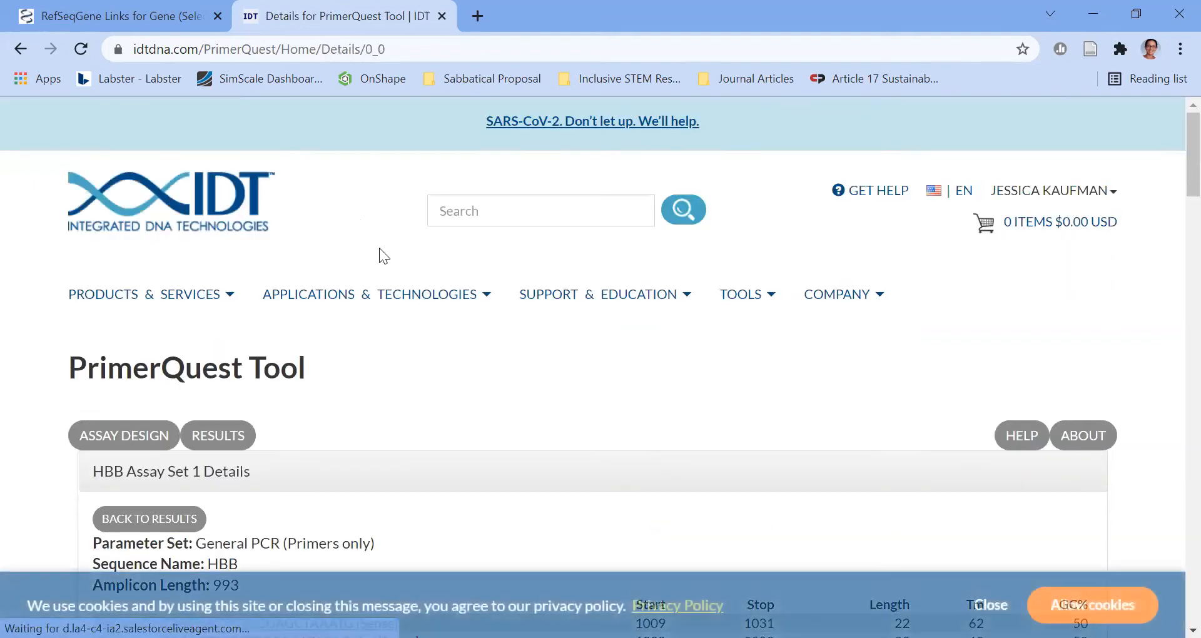
scroll("down", 3)
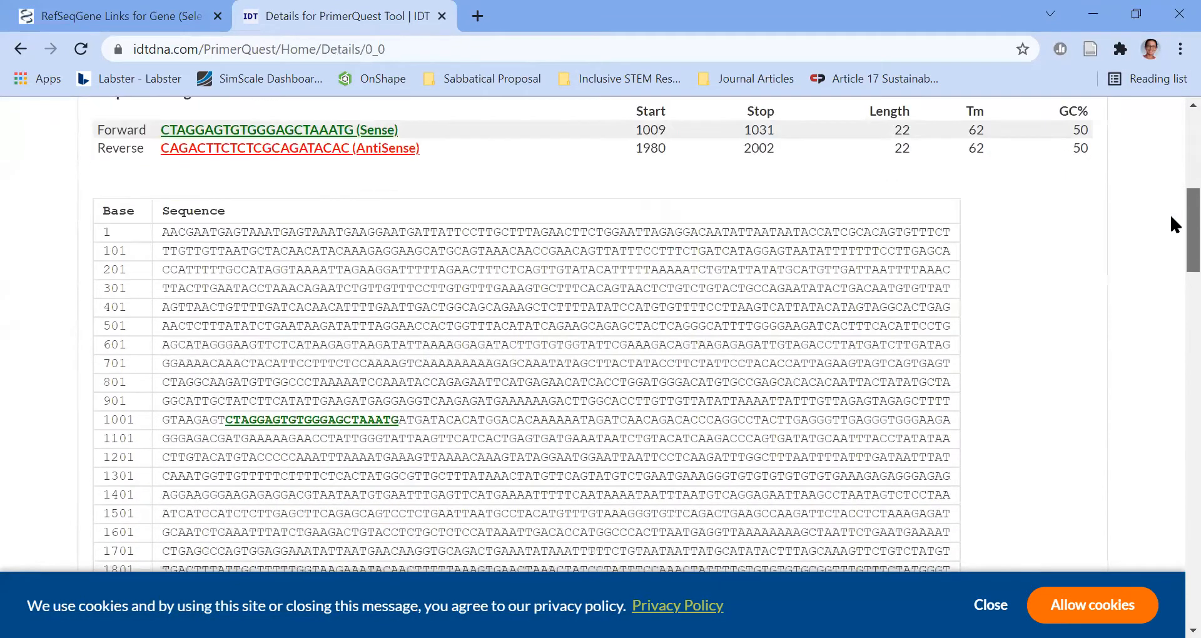
scroll("down", 3)
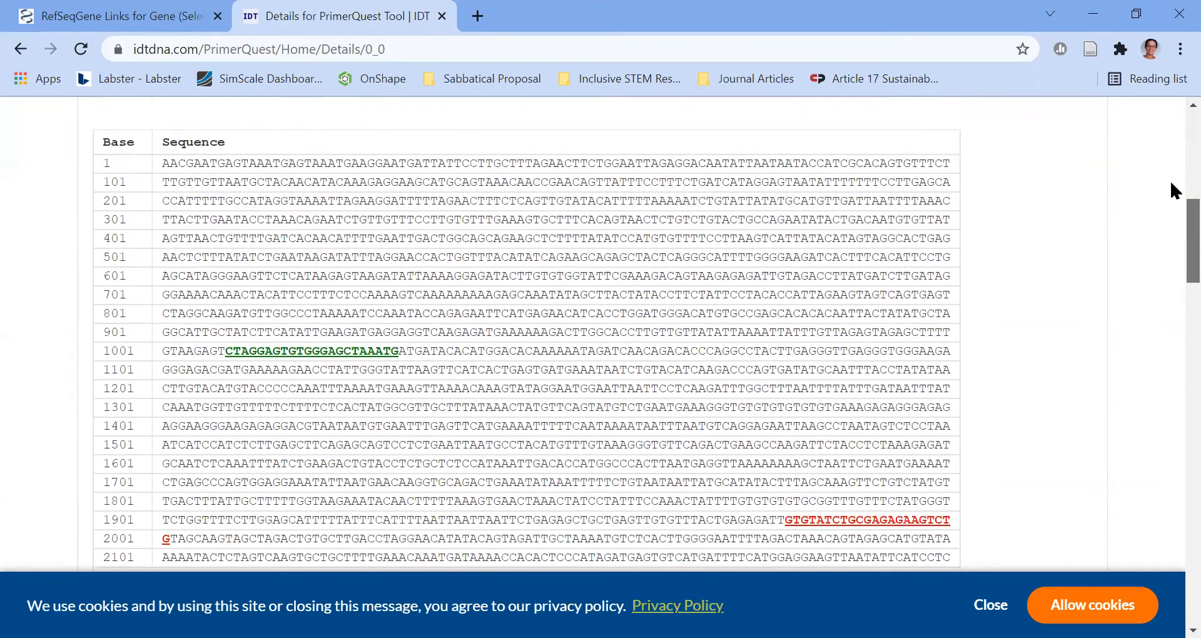
scroll("down", 3)
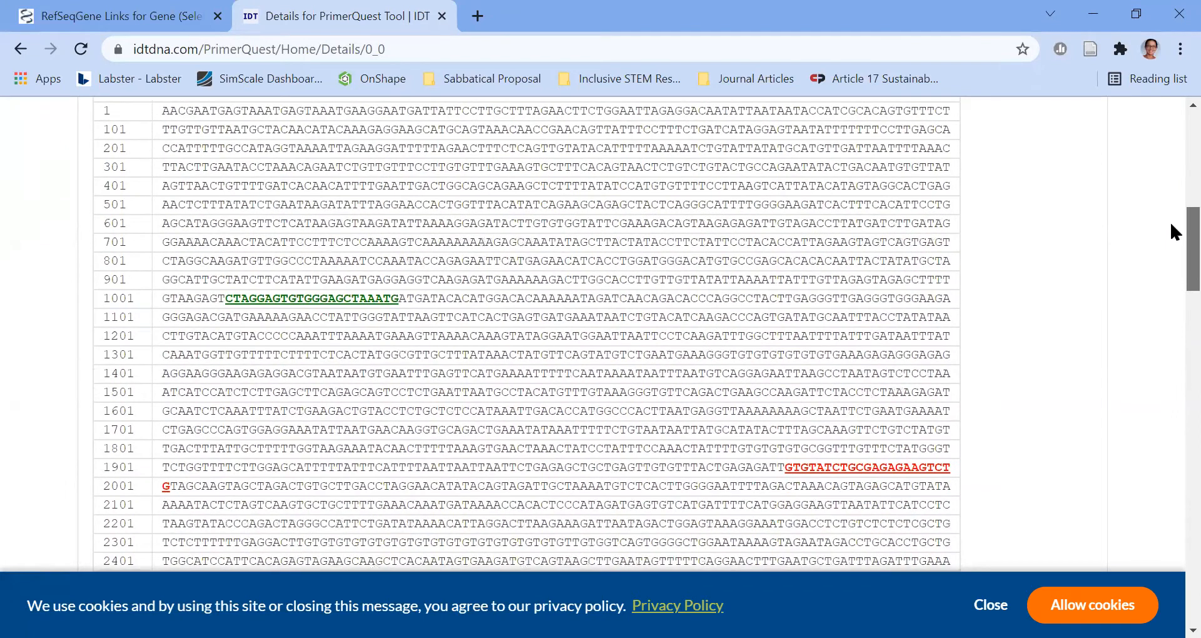